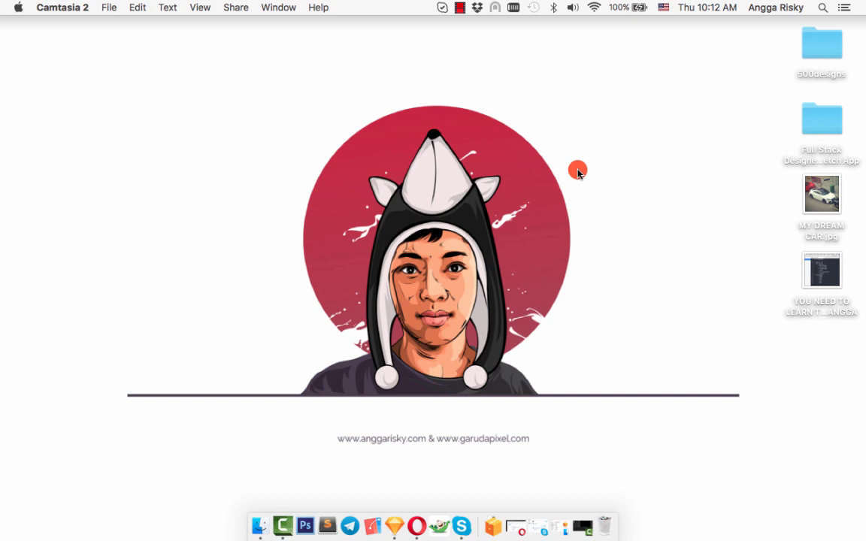
mouse_move(496, 344)
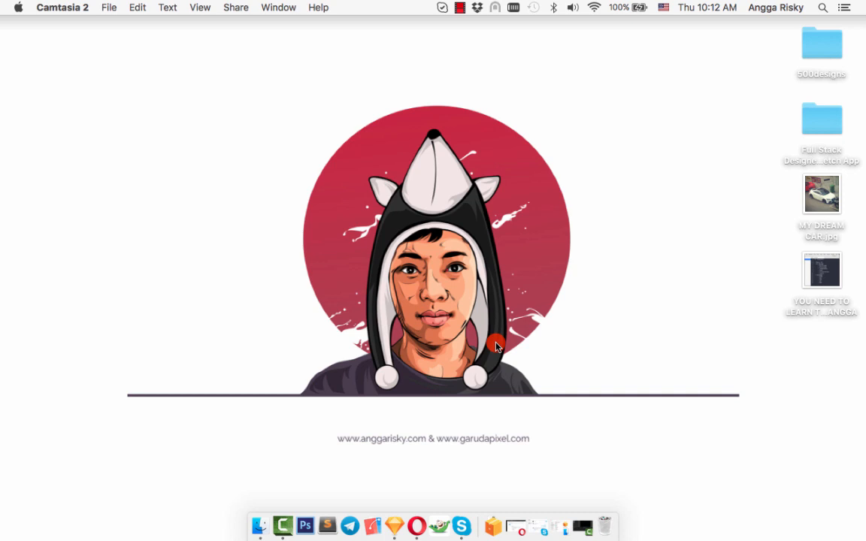
mouse_move(417, 524)
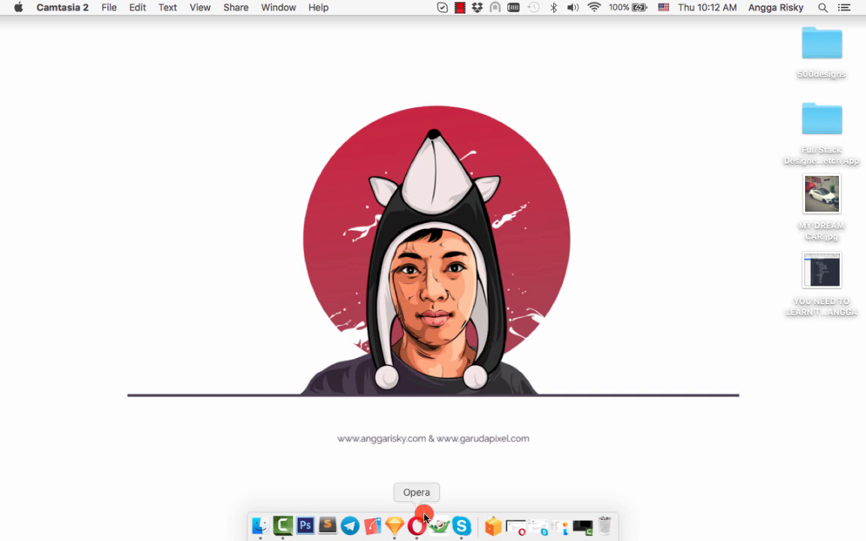
Step: Switch to the Sketch Cache Cleaner project homepage in Opera and read its description
left_click(427, 525)
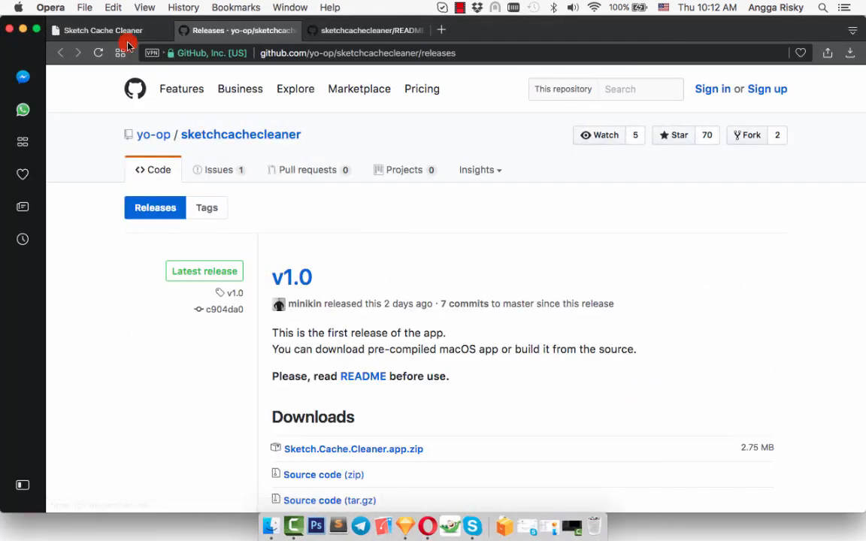
left_click(102, 30)
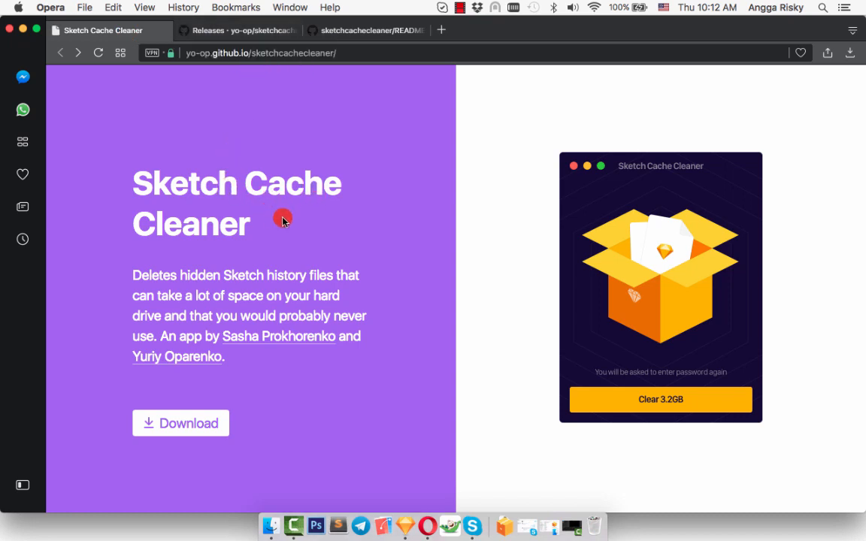
mouse_move(279, 268)
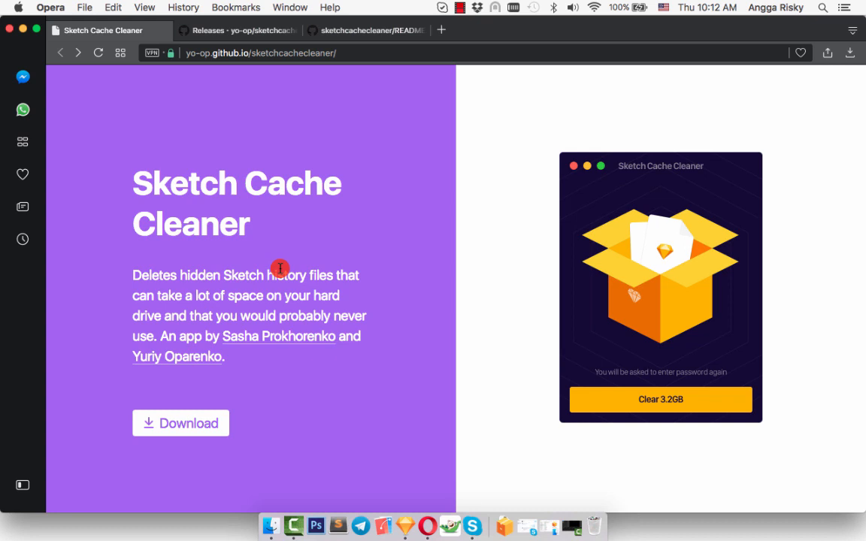
mouse_move(210, 295)
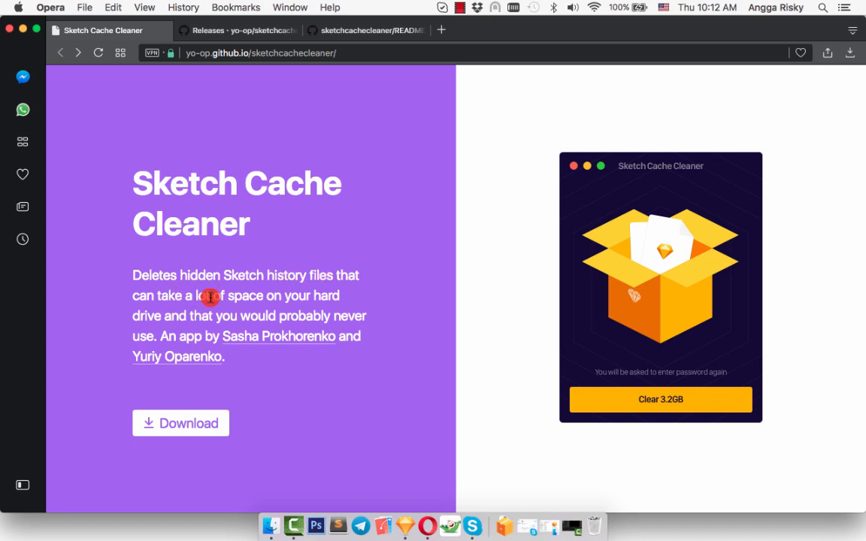
double_click(263, 316)
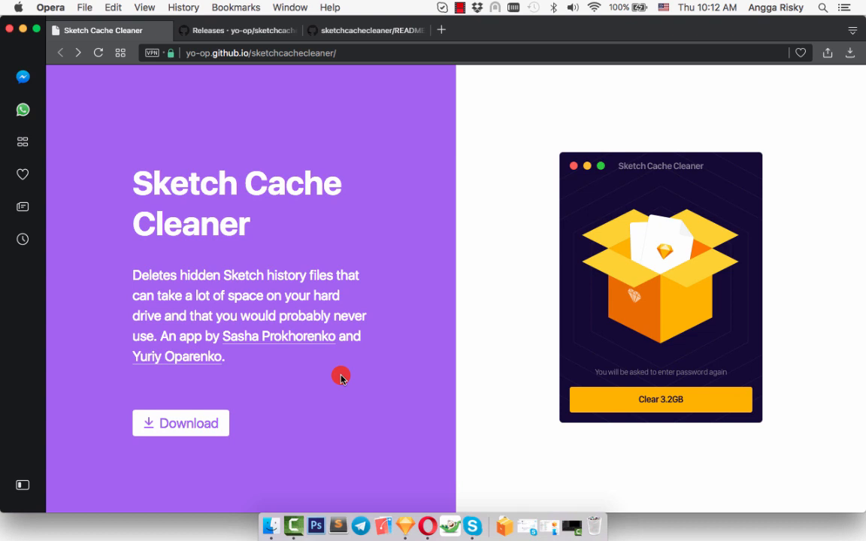
mouse_move(298, 75)
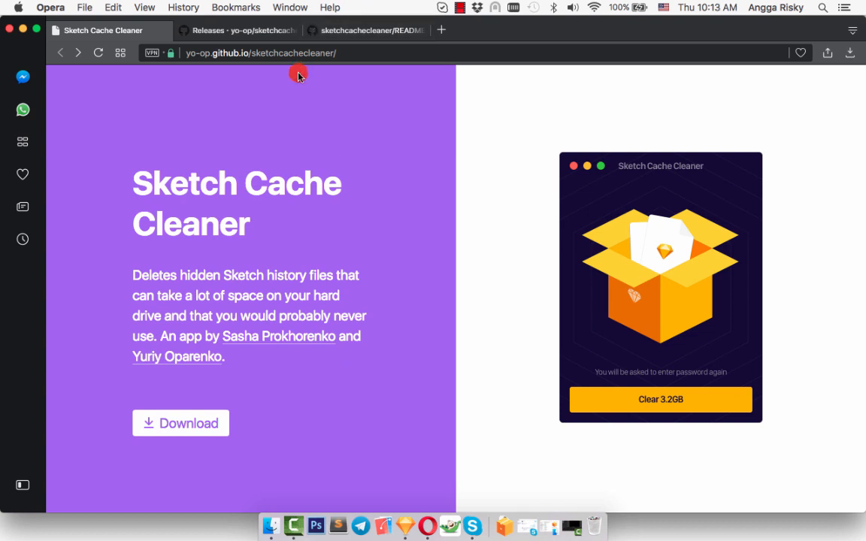
mouse_move(187, 262)
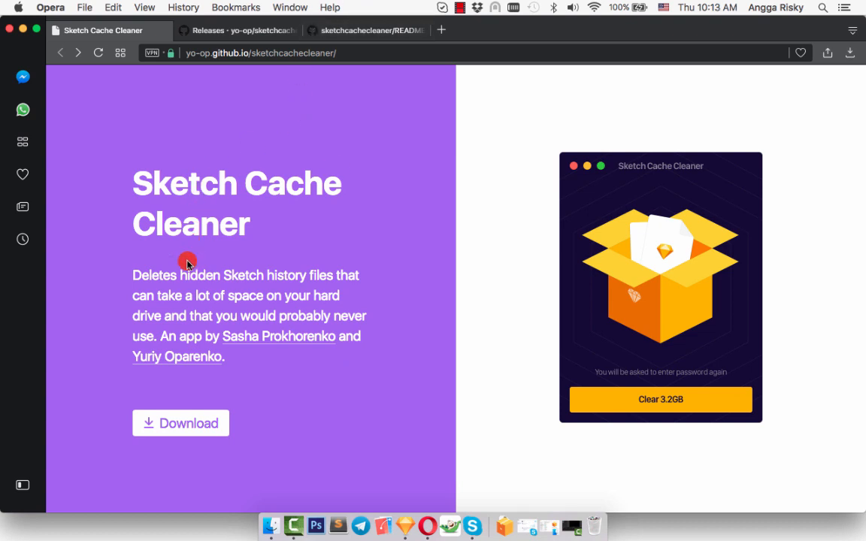
left_click_drag(188, 261, 303, 278)
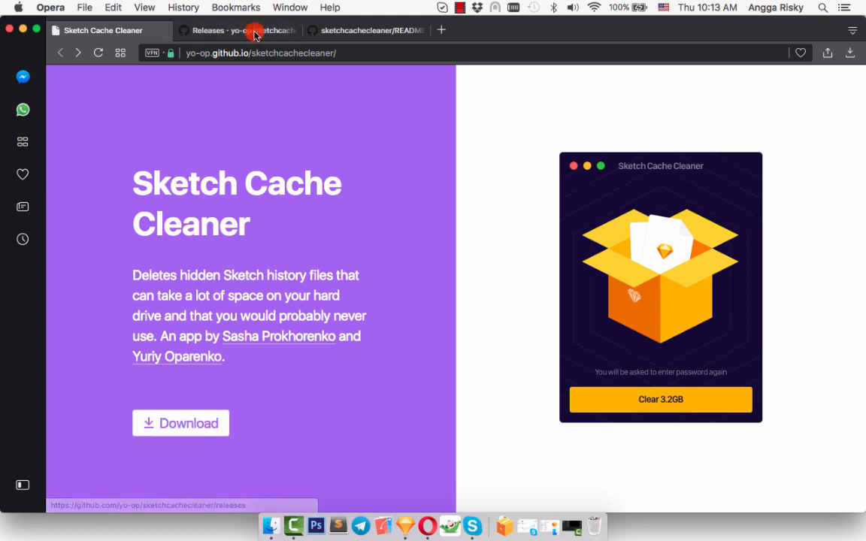
Step: View the v1.0 release, then the README scrolled down to the app screenshots
left_click(237, 30)
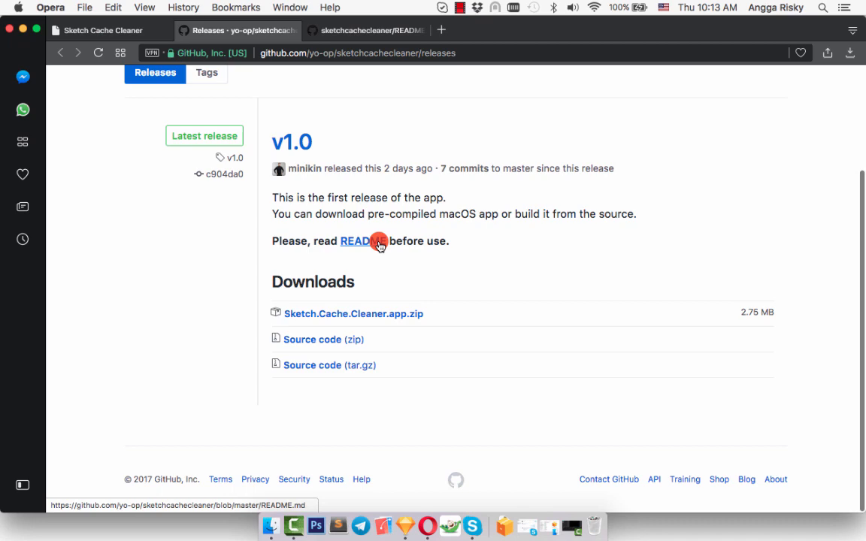
left_click(357, 240)
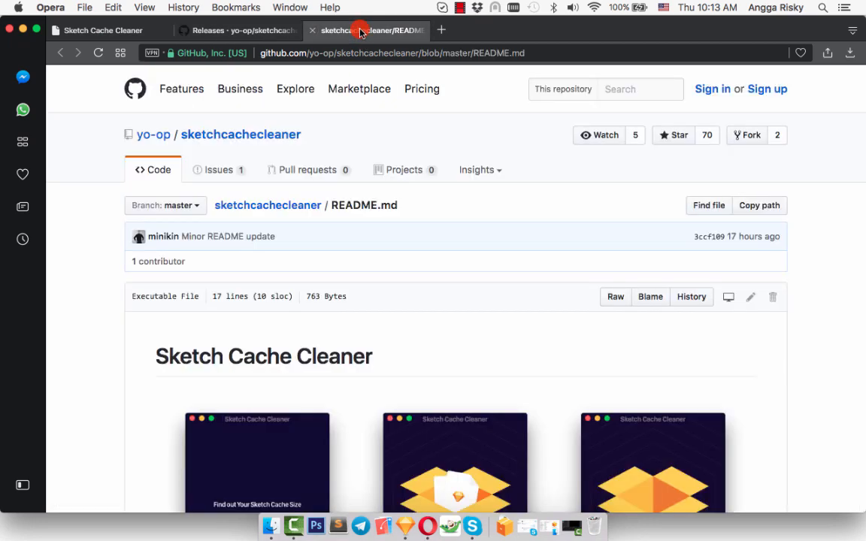
scroll("down", 3)
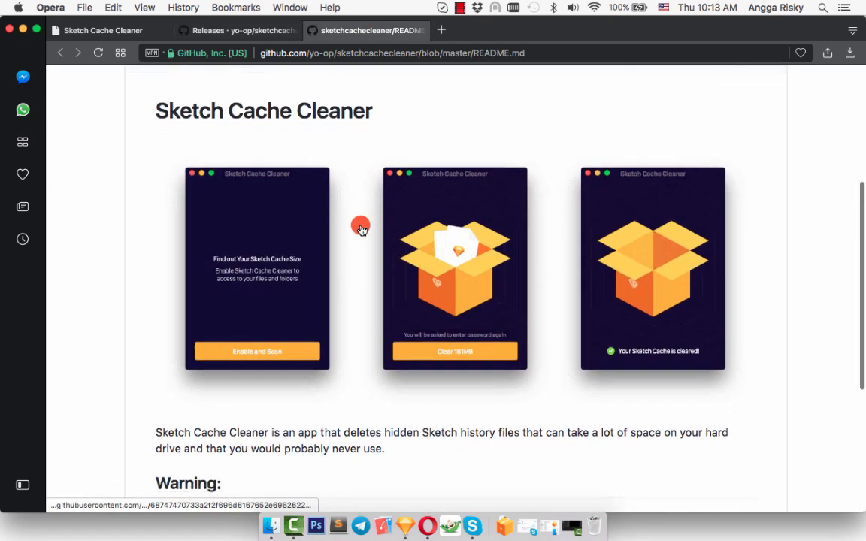
scroll("down", 3)
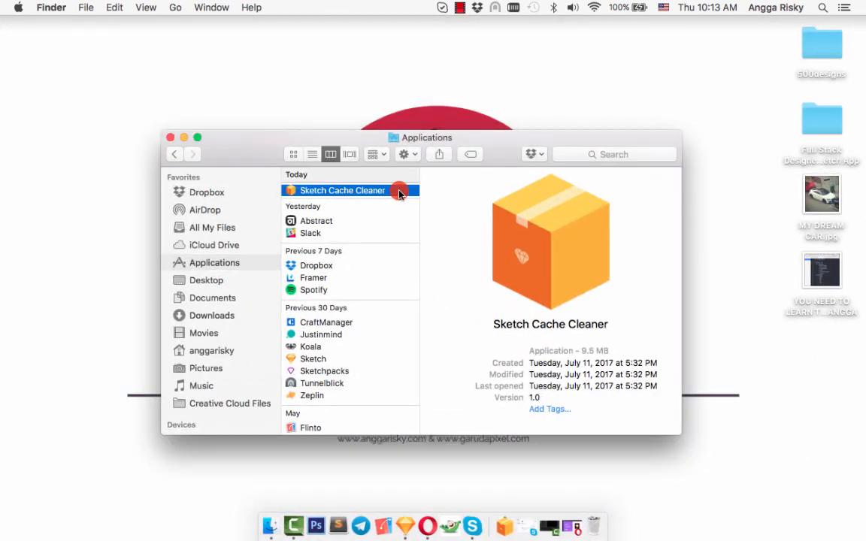
Step: Launch Sketch Cache Cleaner from Finder's Applications folder
left_click(171, 139)
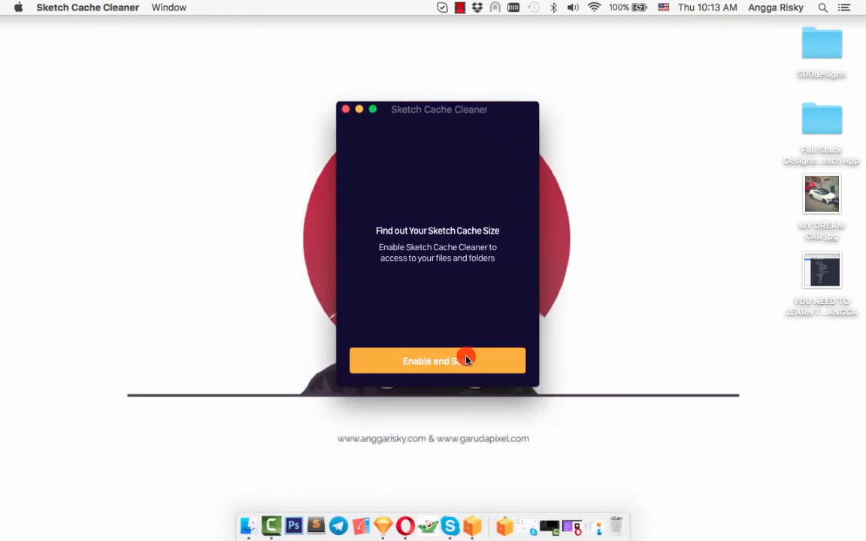
Step: Enable file access with the account password and scan the Sketch cache size
left_click(436, 360)
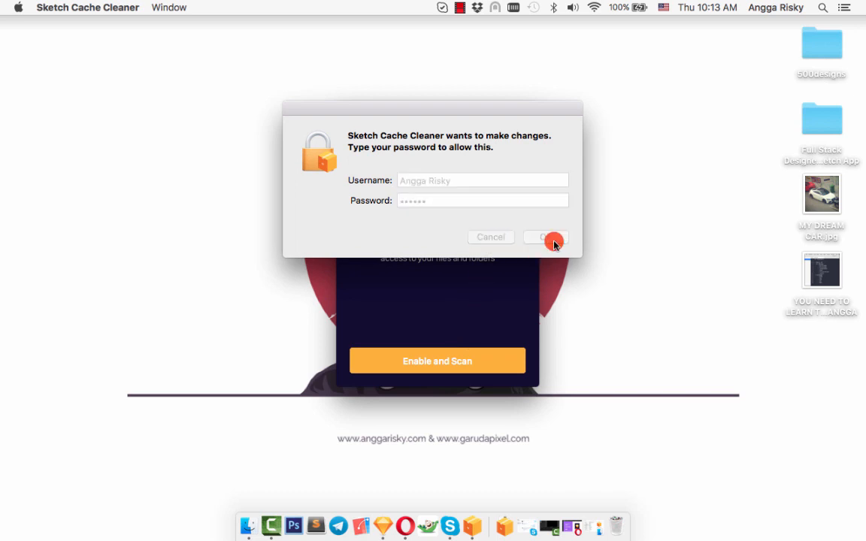
left_click(544, 238)
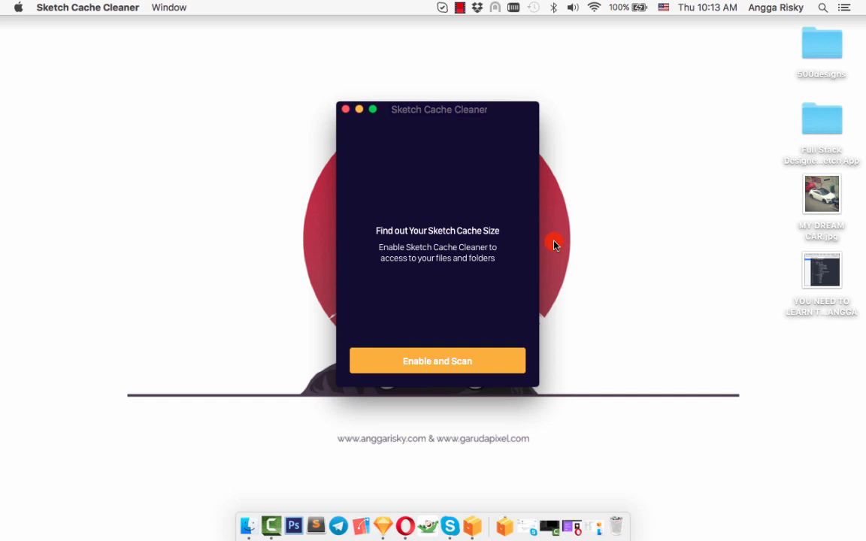
left_click(436, 361)
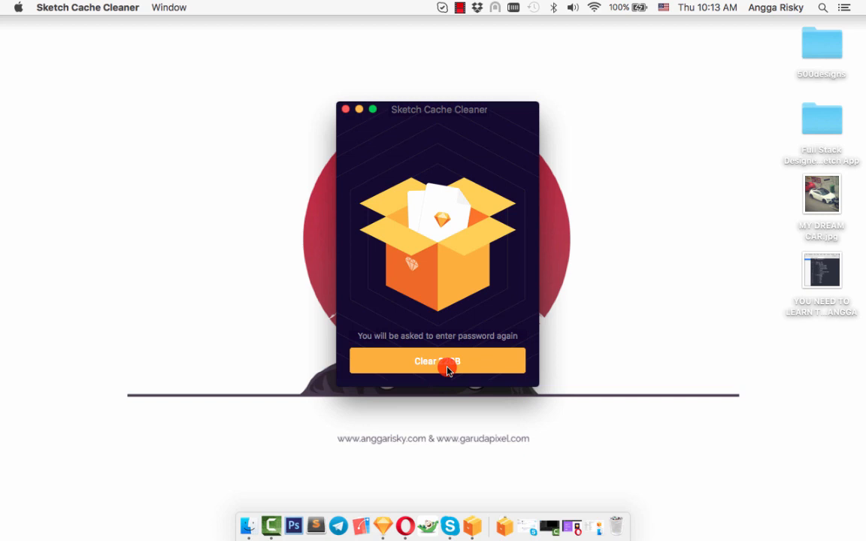
Step: Clear the found Sketch cache with password authorization until 'Your Sketch Cache is cleared!' shows
left_click(437, 360)
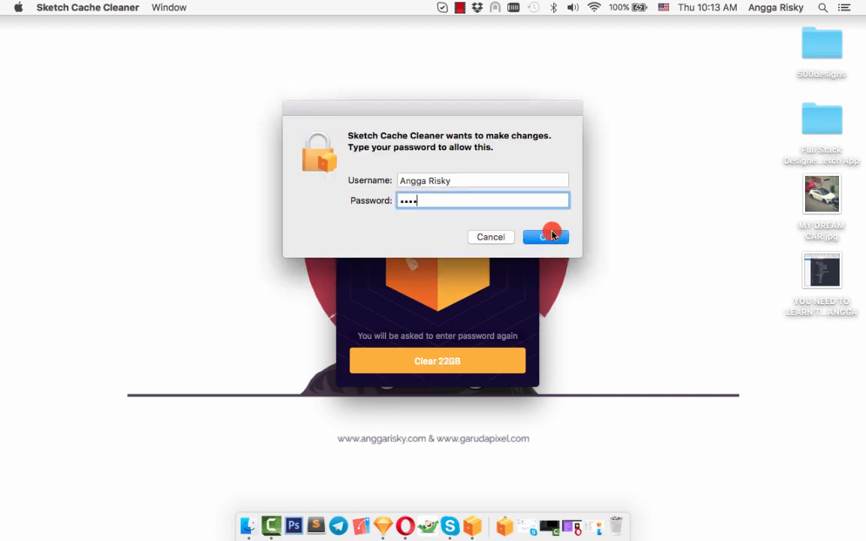
left_click(546, 238)
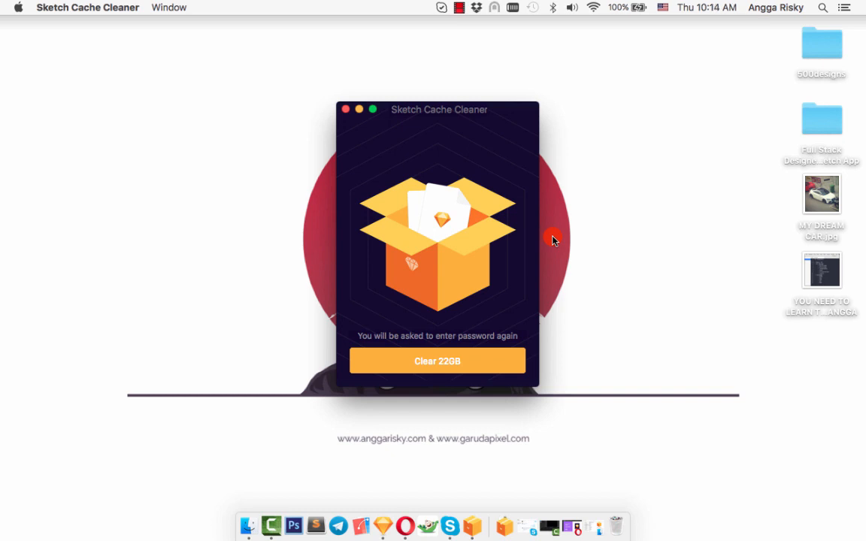
left_click(437, 361)
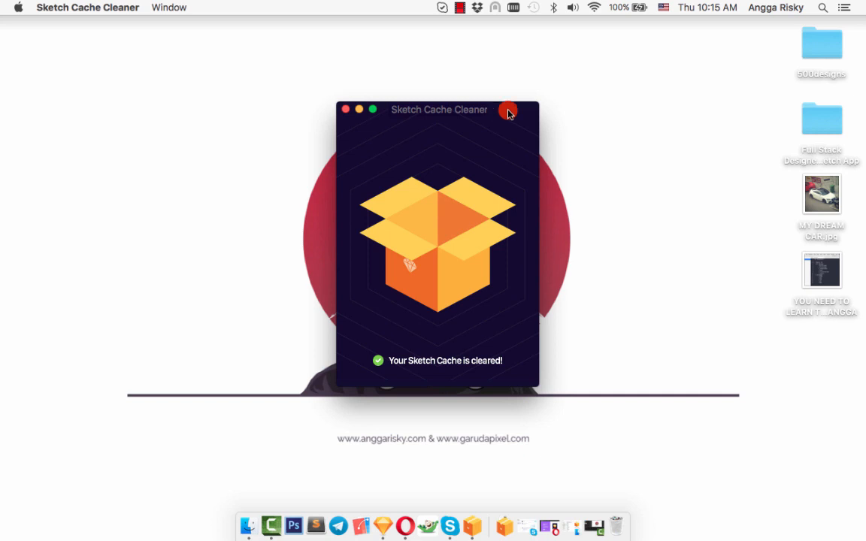
left_click_drag(439, 110, 454, 100)
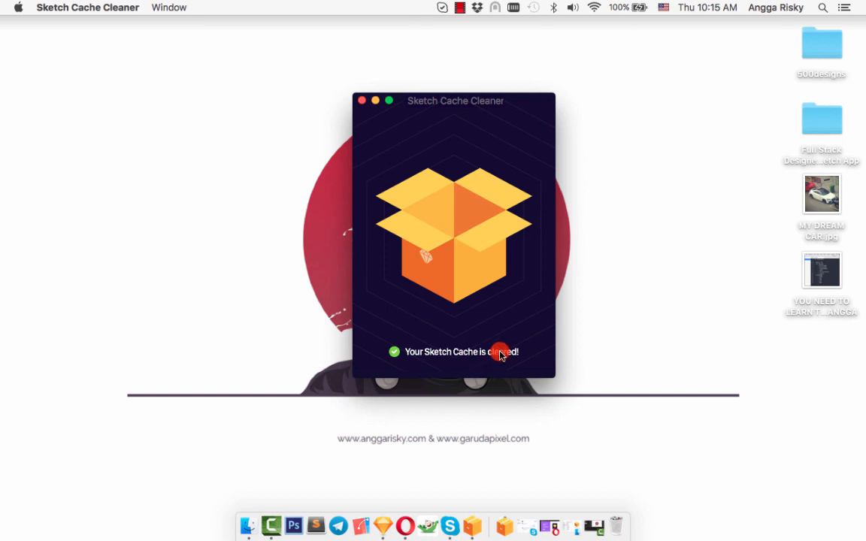